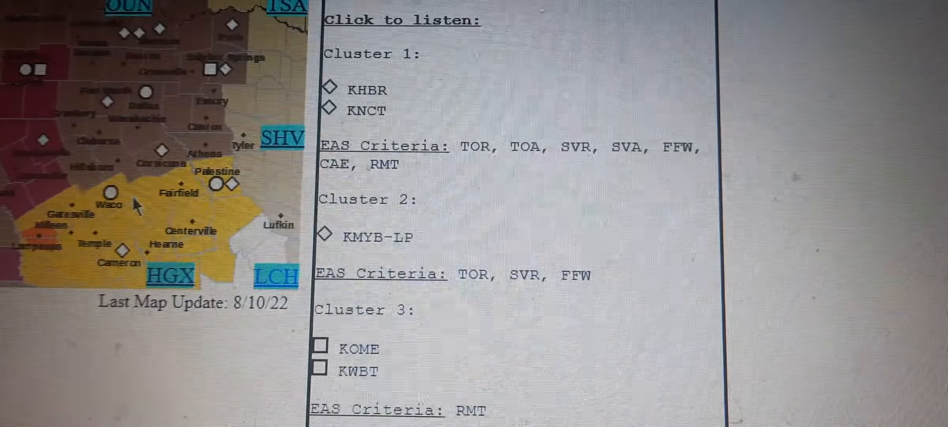
pyautogui.scroll(-3)
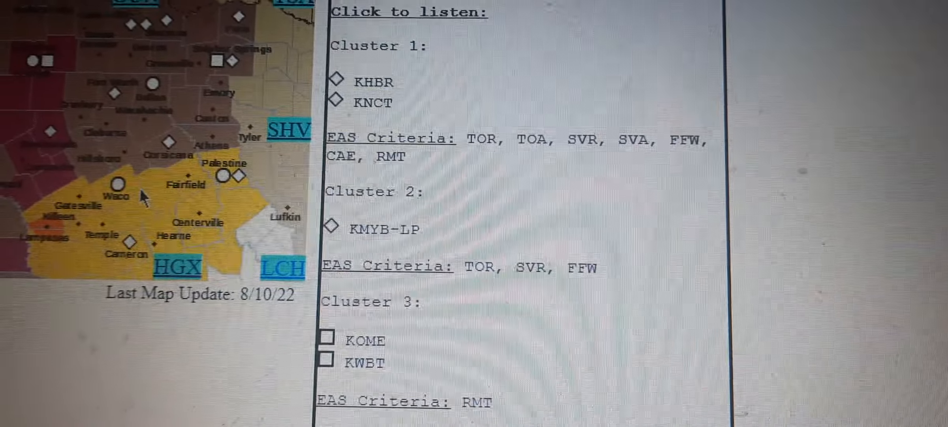